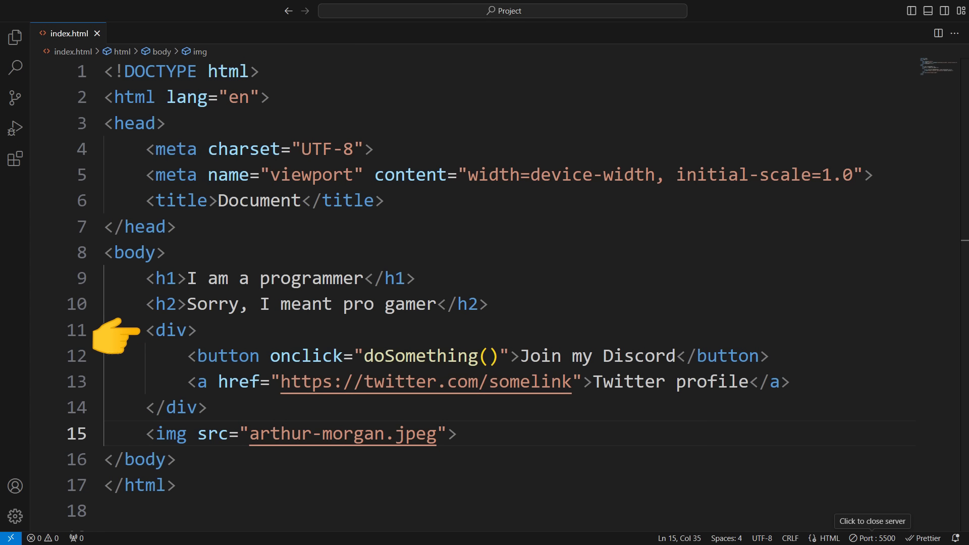
Add 'Go for a walk' and 'Exercise' as checkbox tasks to the Things to do list
text(<style></style>)
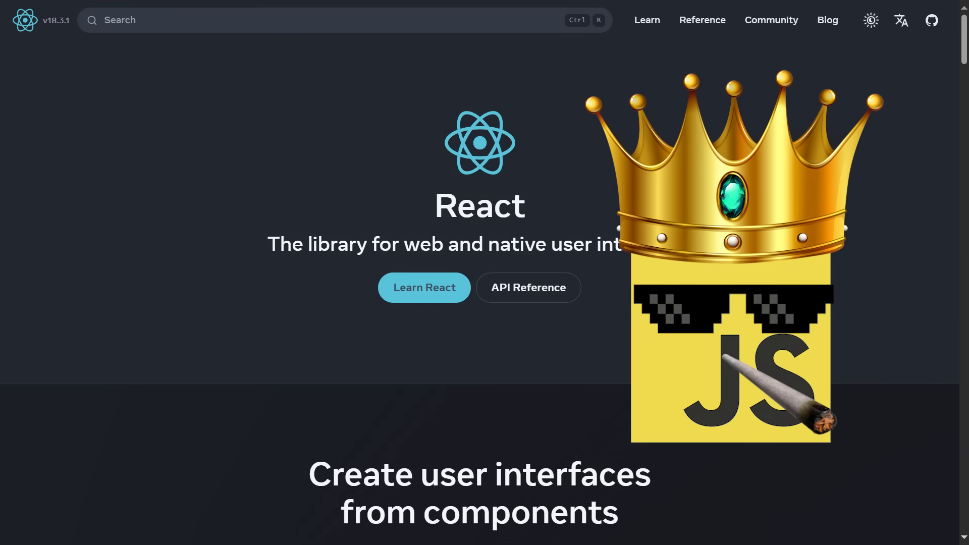
scroll(down, 3)
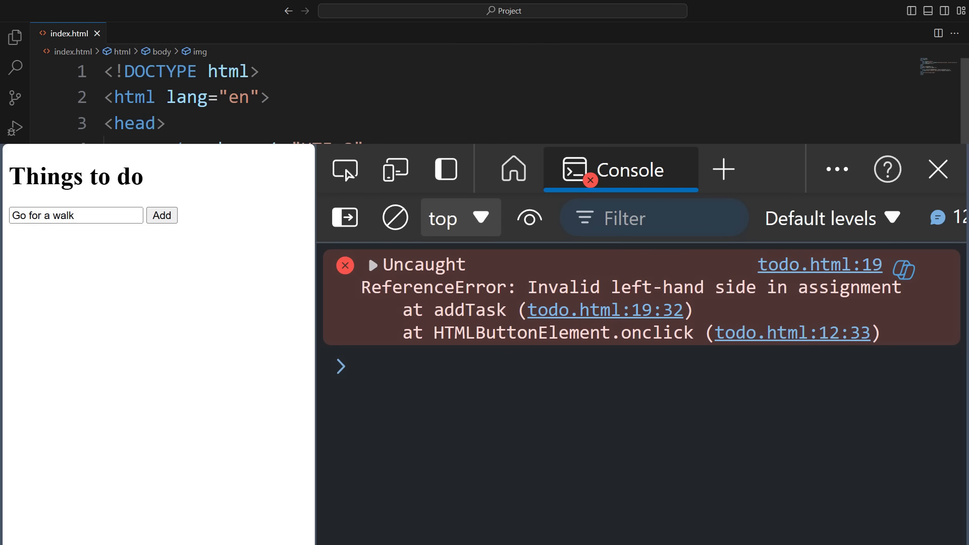
click(819, 265)
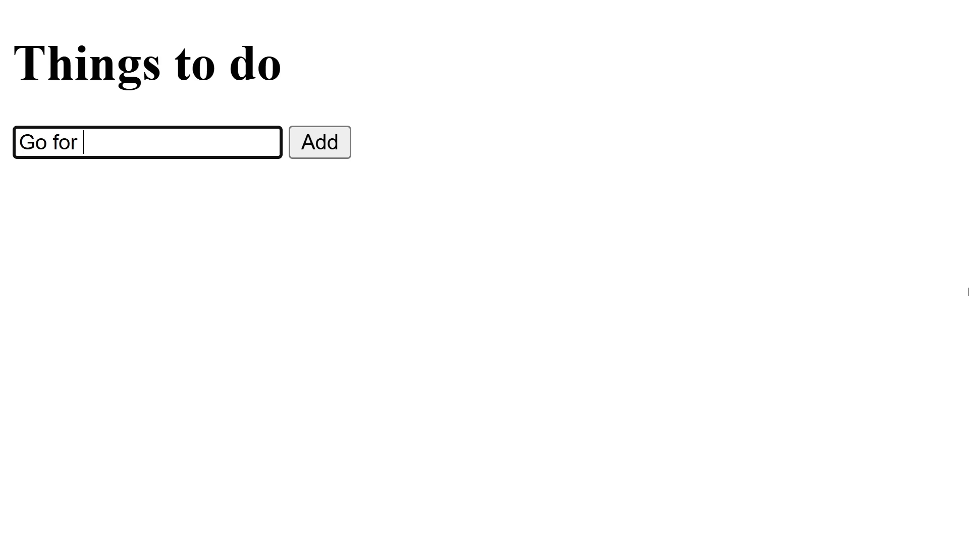
click(319, 142)
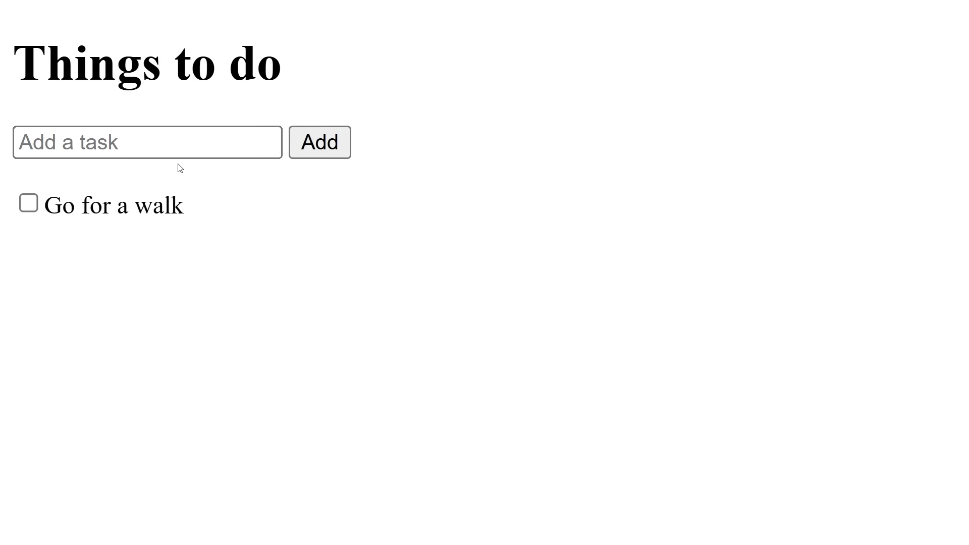
click(319, 143)
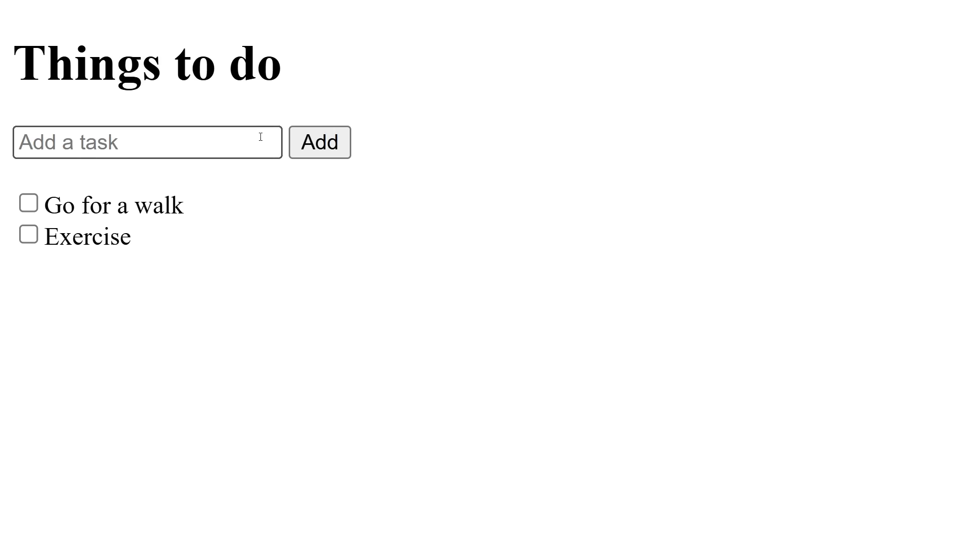
click(319, 143)
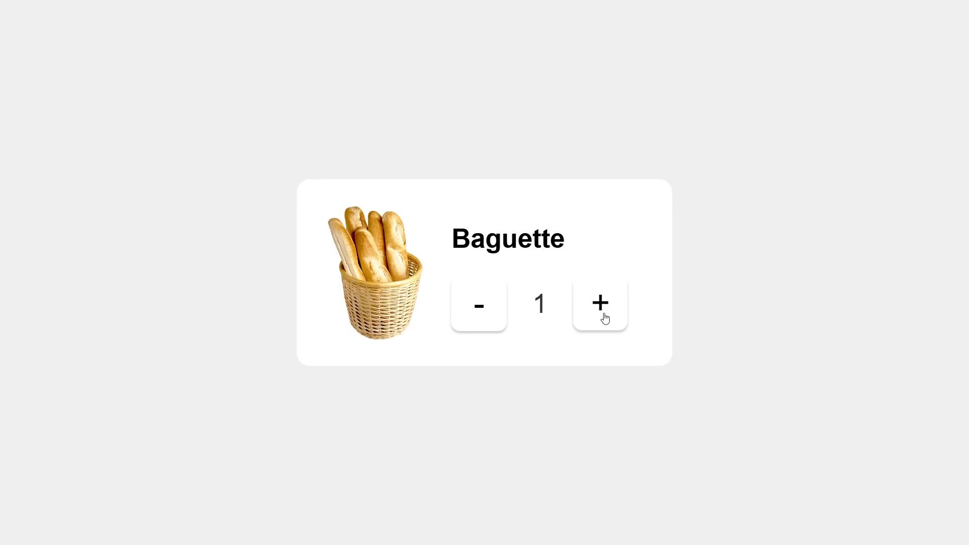
Raise and lower the Baguette card's quantity with its + and - buttons
click(600, 305)
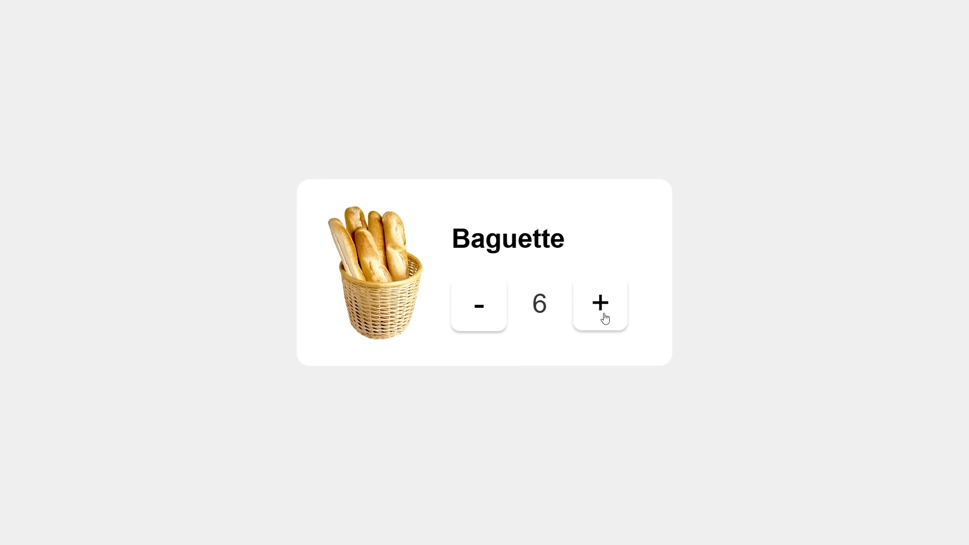
click(479, 304)
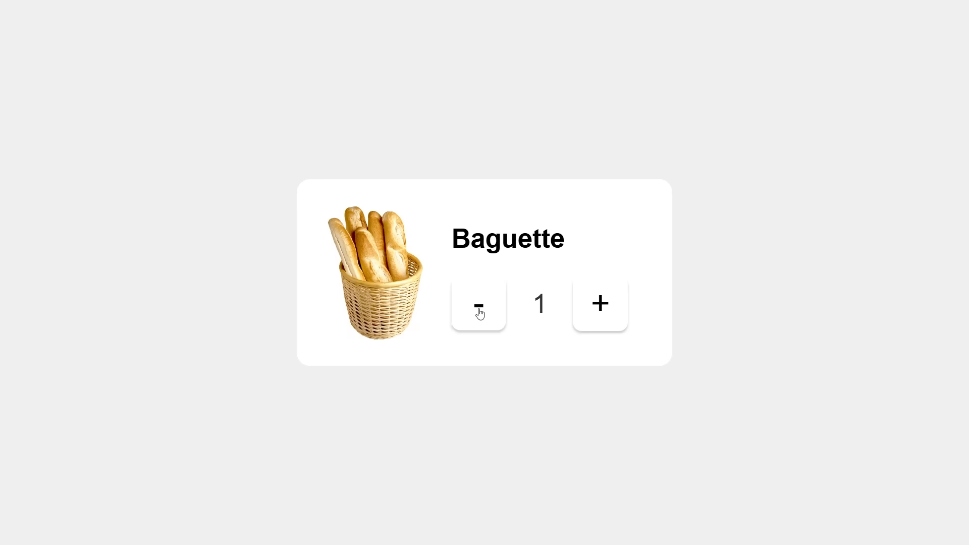
click(599, 304)
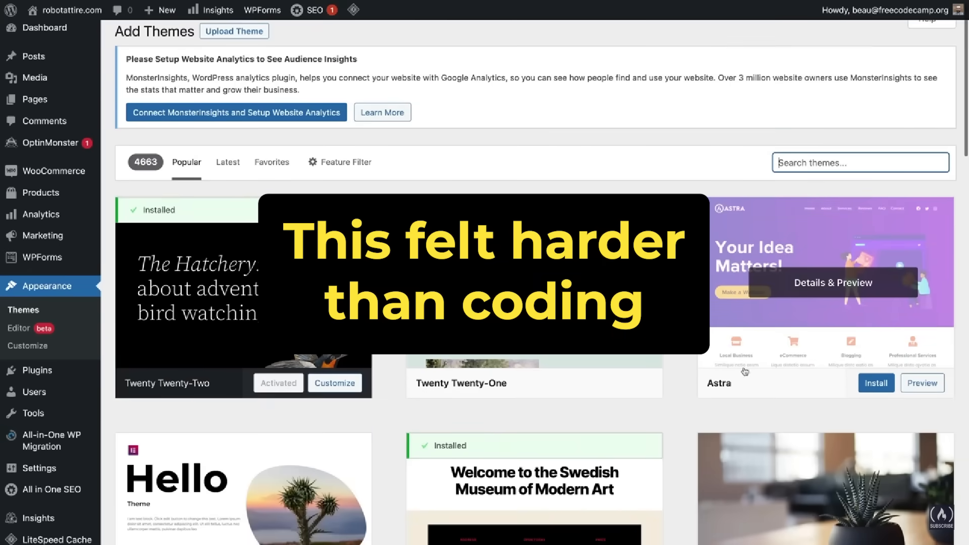
Scroll through the Popular tab of WordPress's Add Themes library
scroll(down, 3)
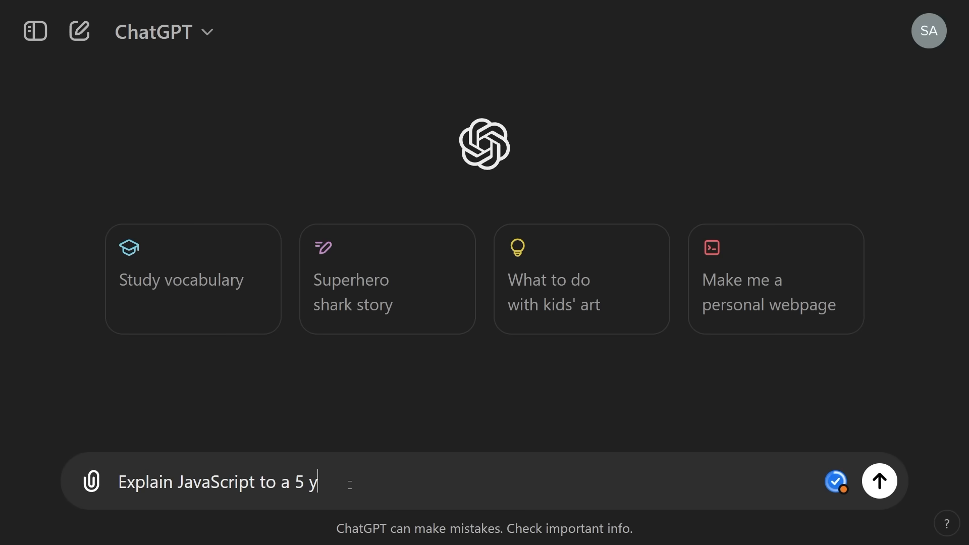
Send the prompt 'Explain JavaScript to a 5 year old' to ChatGPT
click(879, 481)
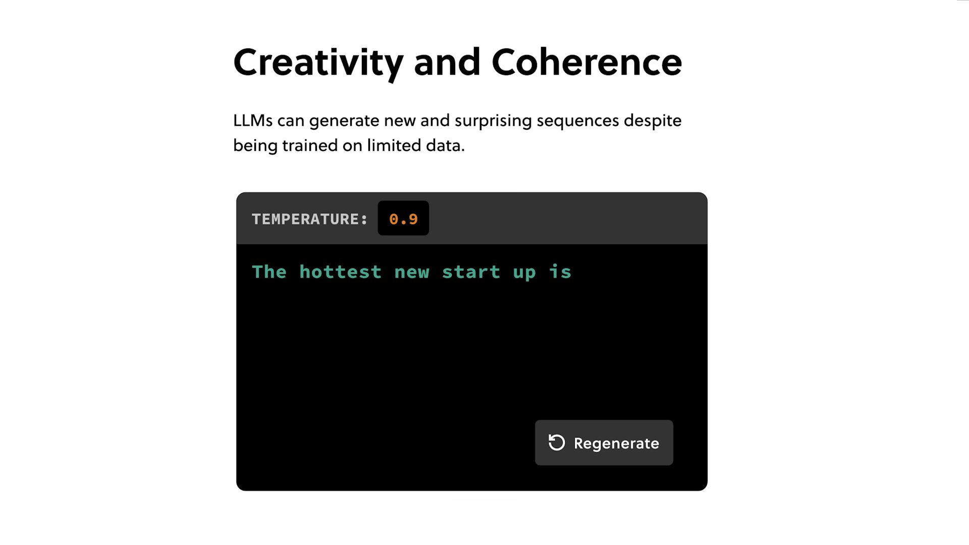
Regenerate at temperature 0.9, set correlation near -0.7, and refit the line so MSE falls to 248,000
click(603, 442)
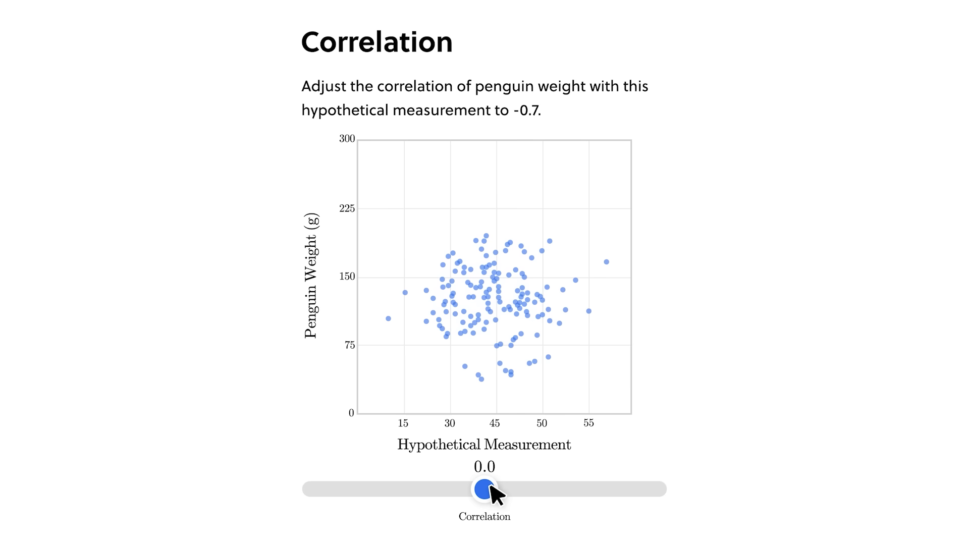
drag(485, 492, 653, 492)
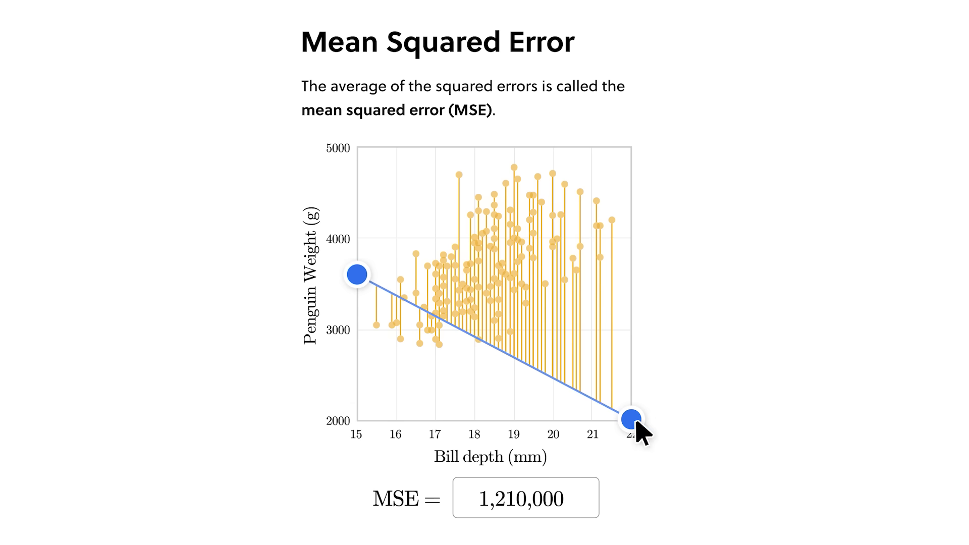
drag(628, 419, 628, 189)
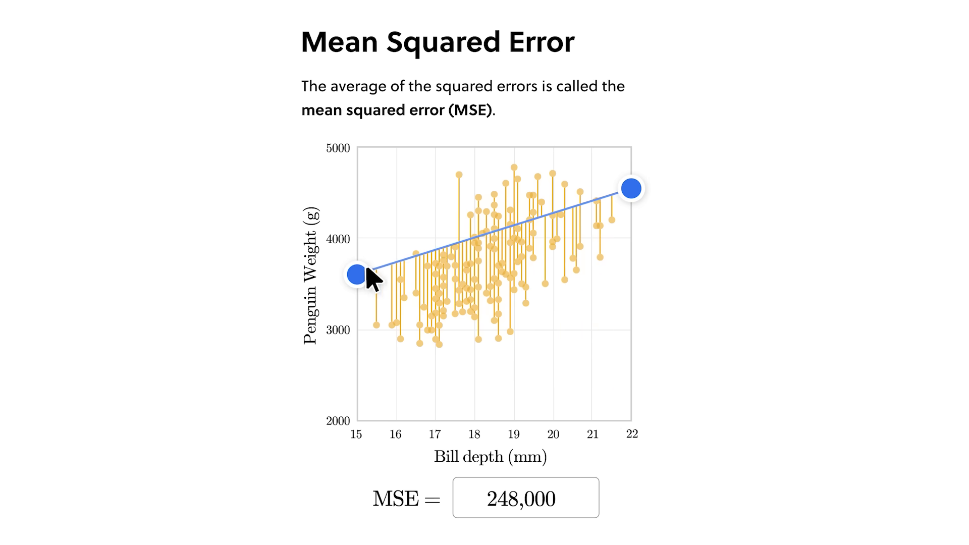